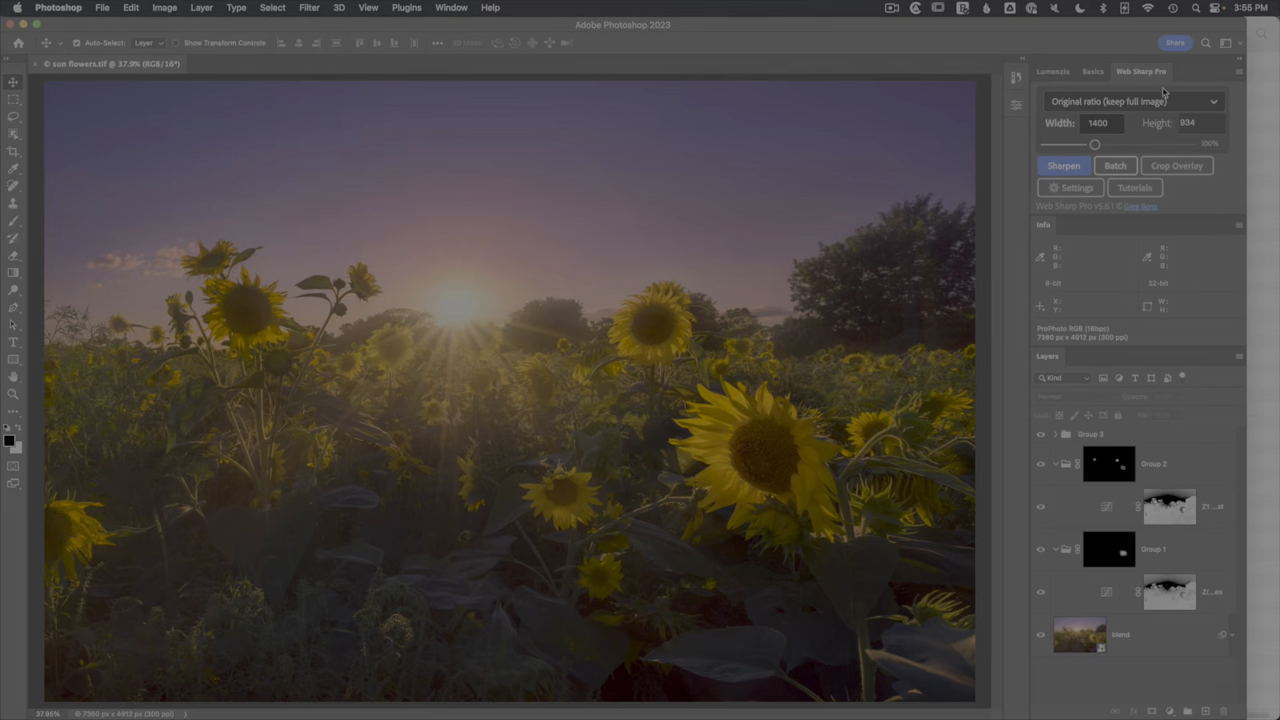
Change the standard image format from JPG to AVIF (via ACR) in Web Sharp Pro Settings > File
left_click(1068, 188)
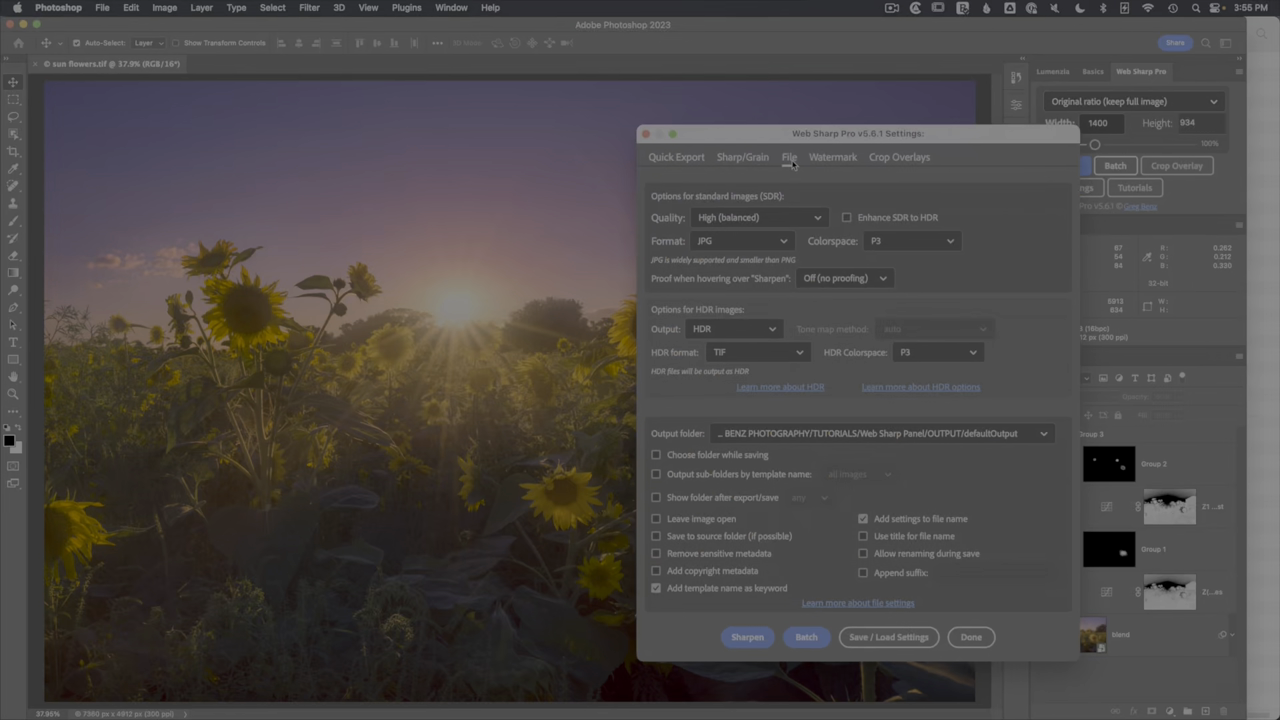
left_click(740, 240)
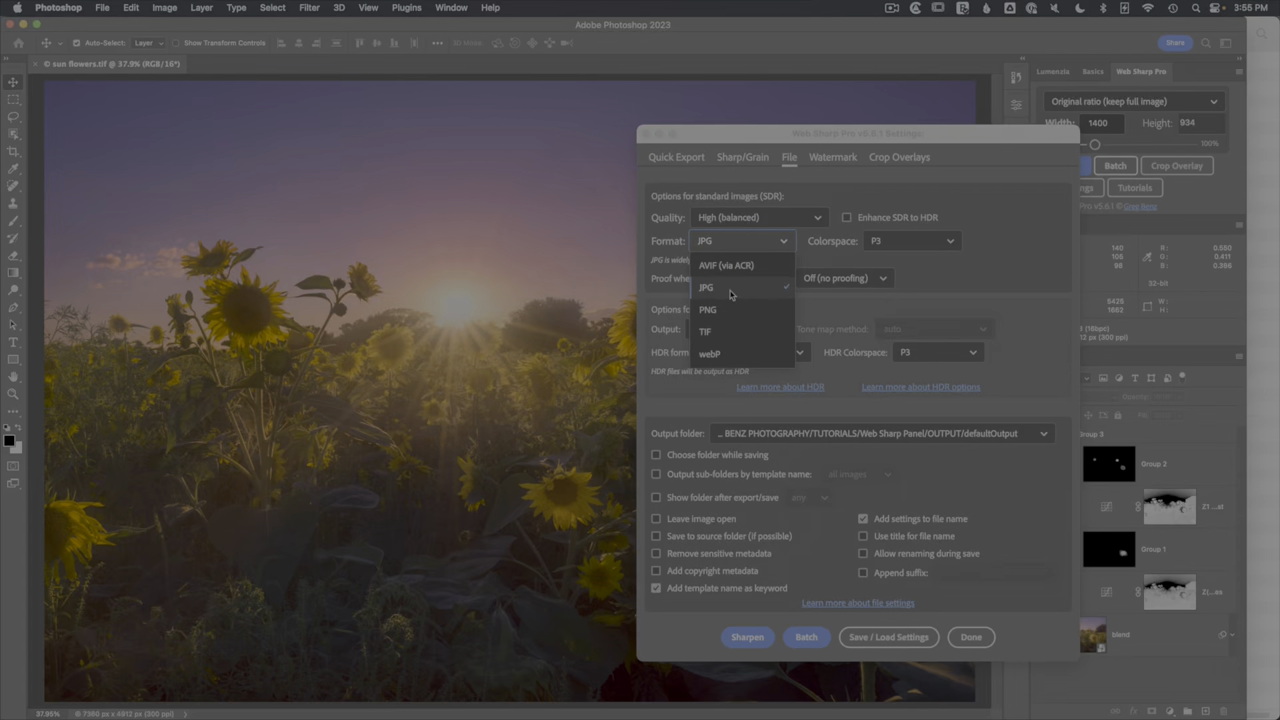
left_click(726, 264)
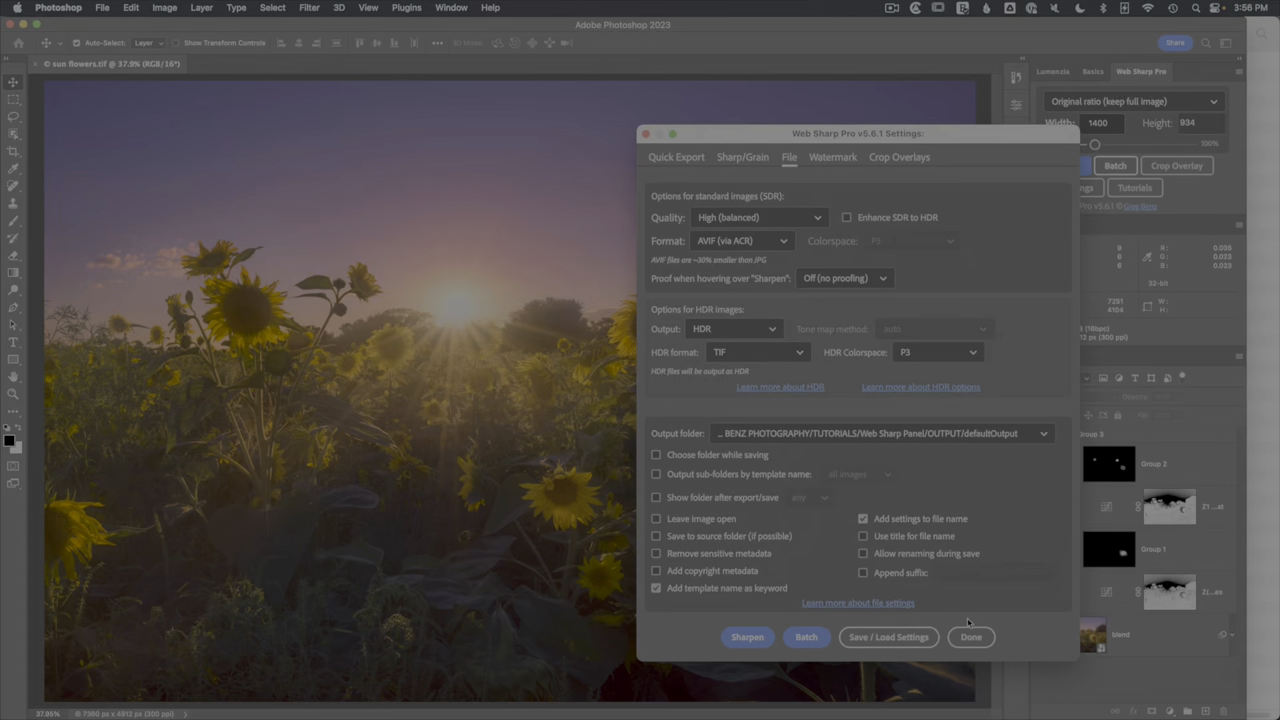
Confirm the settings and sharpen the sunflower into a 1400×934 web copy opened in Camera Raw
left_click(970, 636)
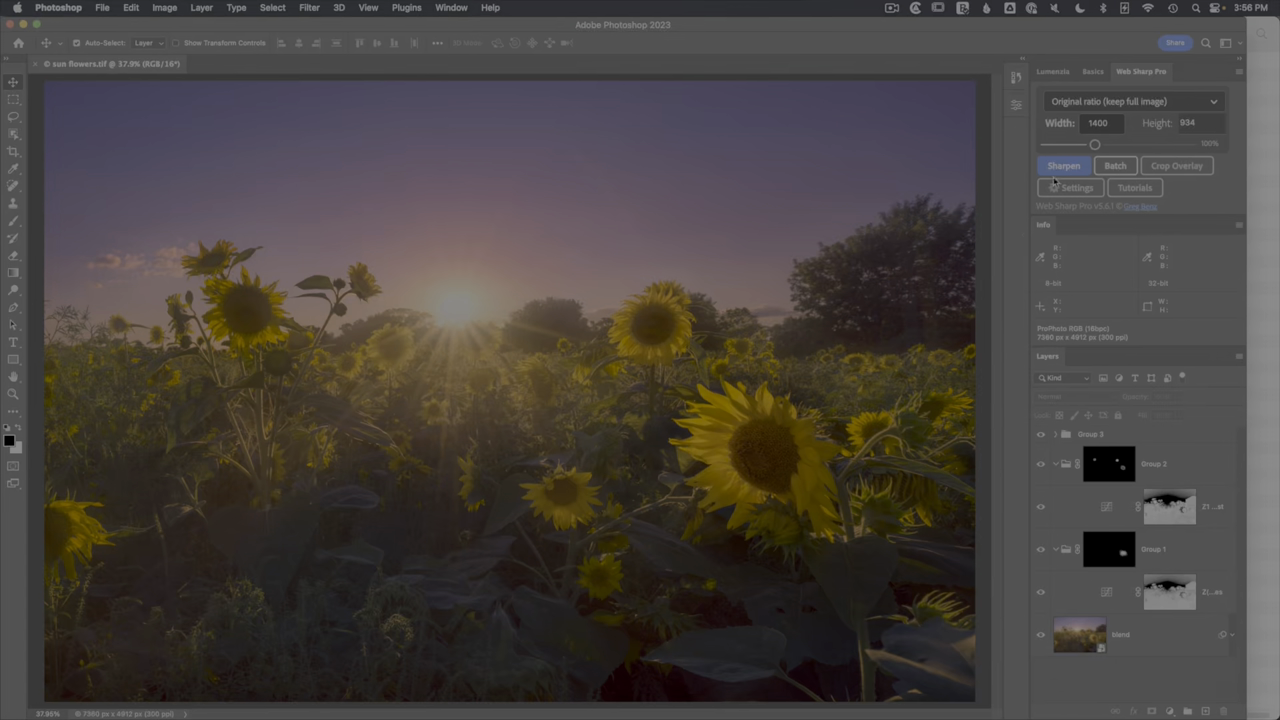
left_click(1064, 164)
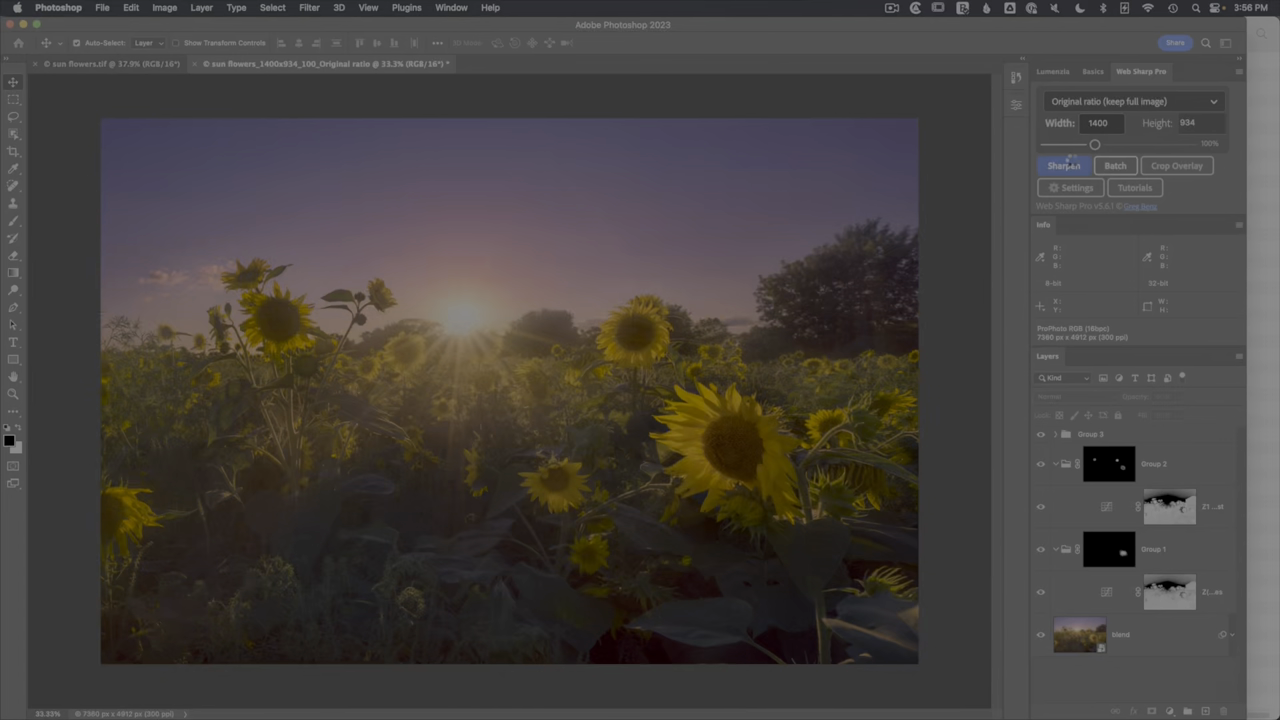
left_click(1064, 164)
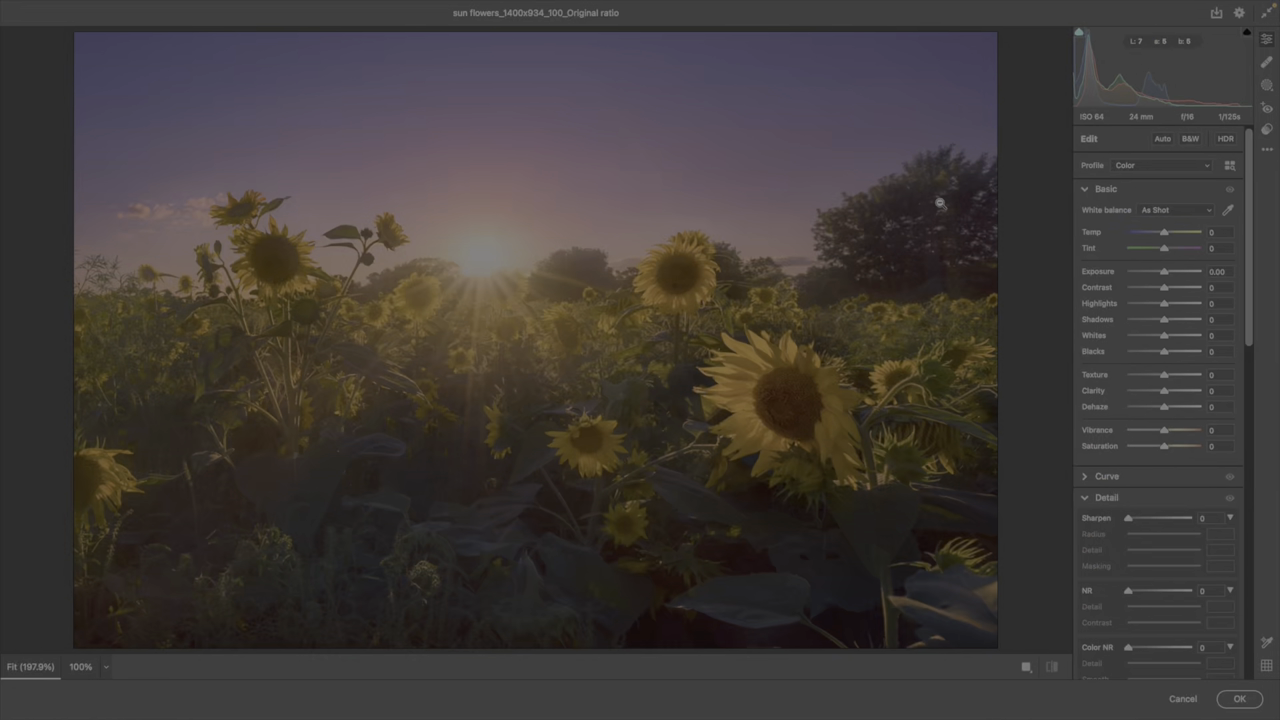
mouse_move(1216, 16)
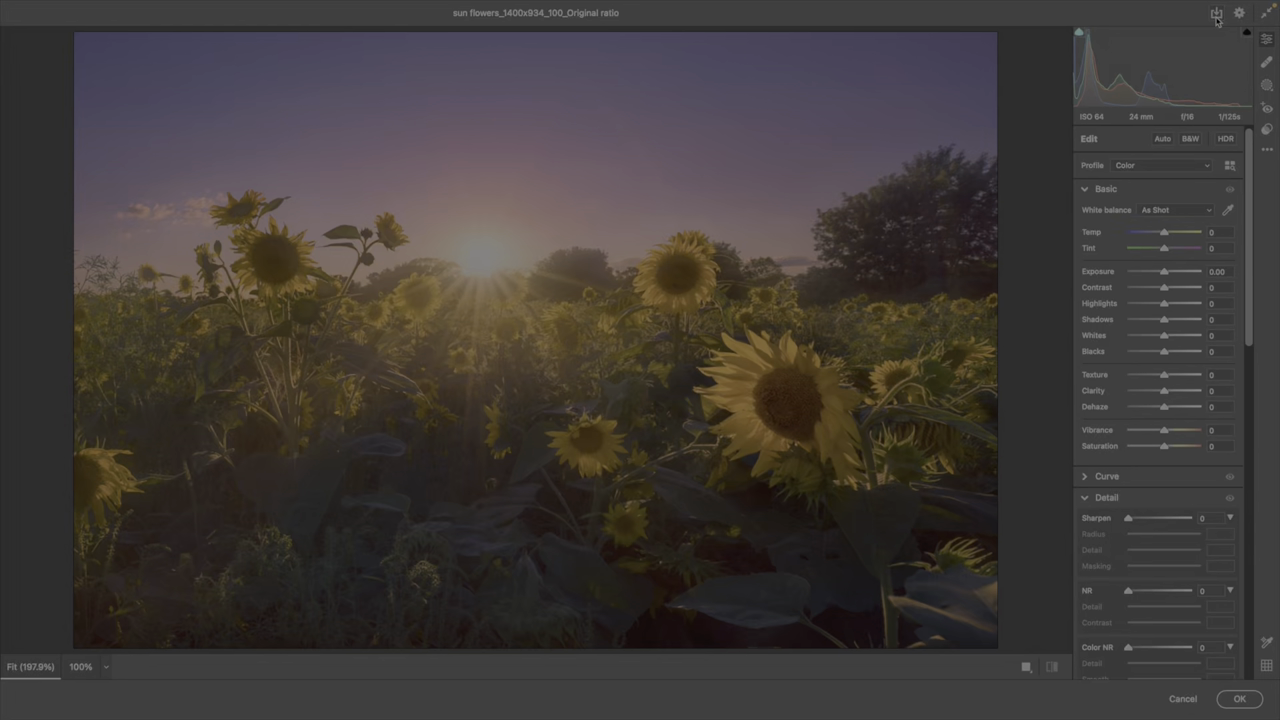
Save an AVIF copy from Camera Raw with Enable HDR Display unchecked
left_click(1216, 12)
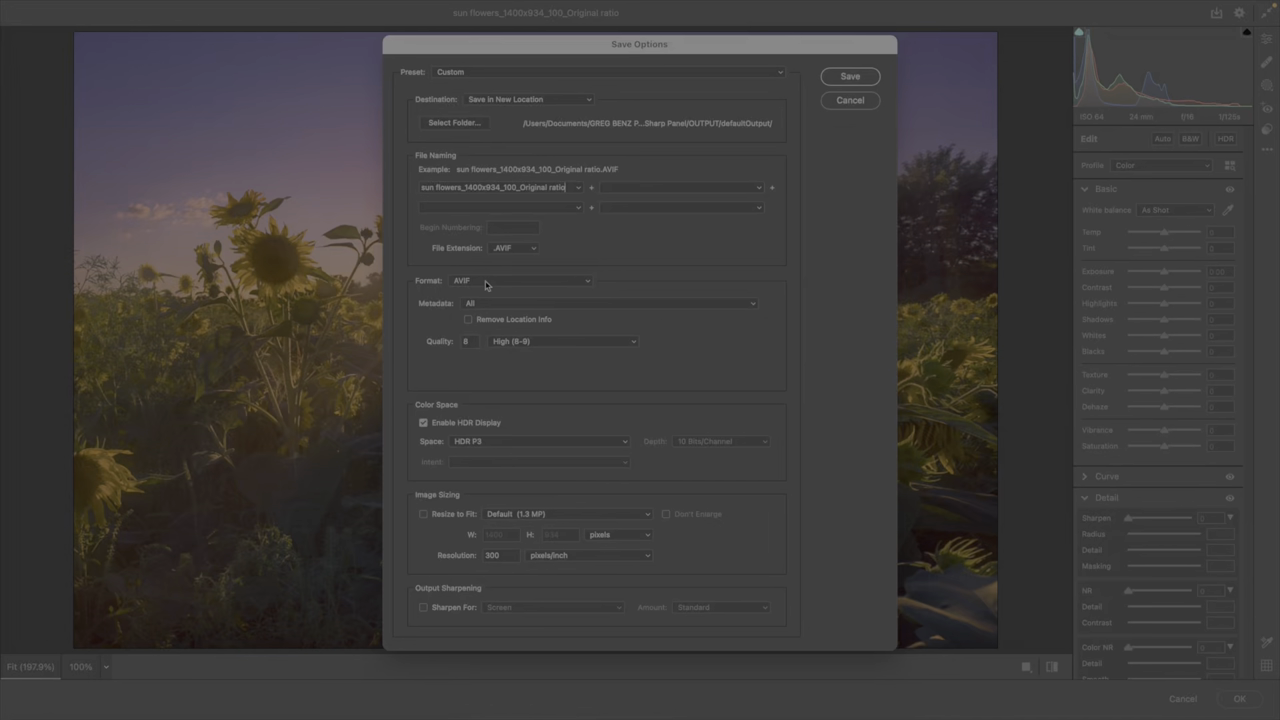
mouse_move(476, 348)
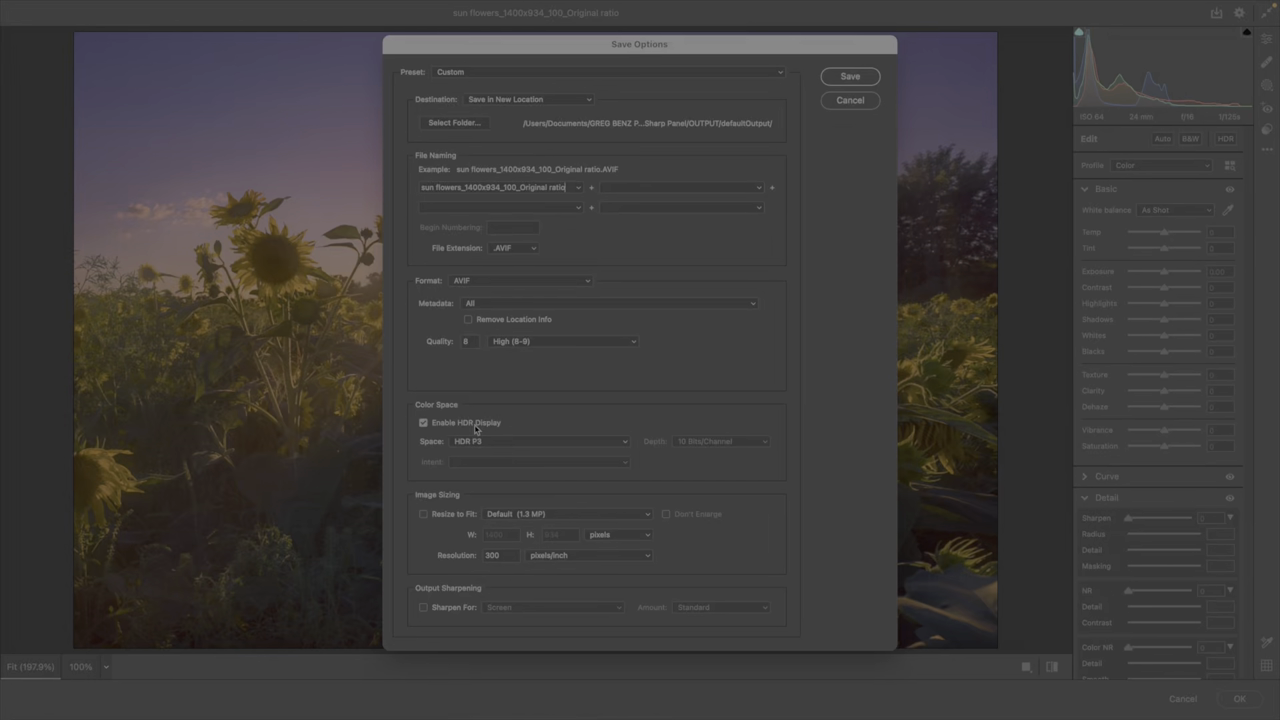
left_click(422, 422)
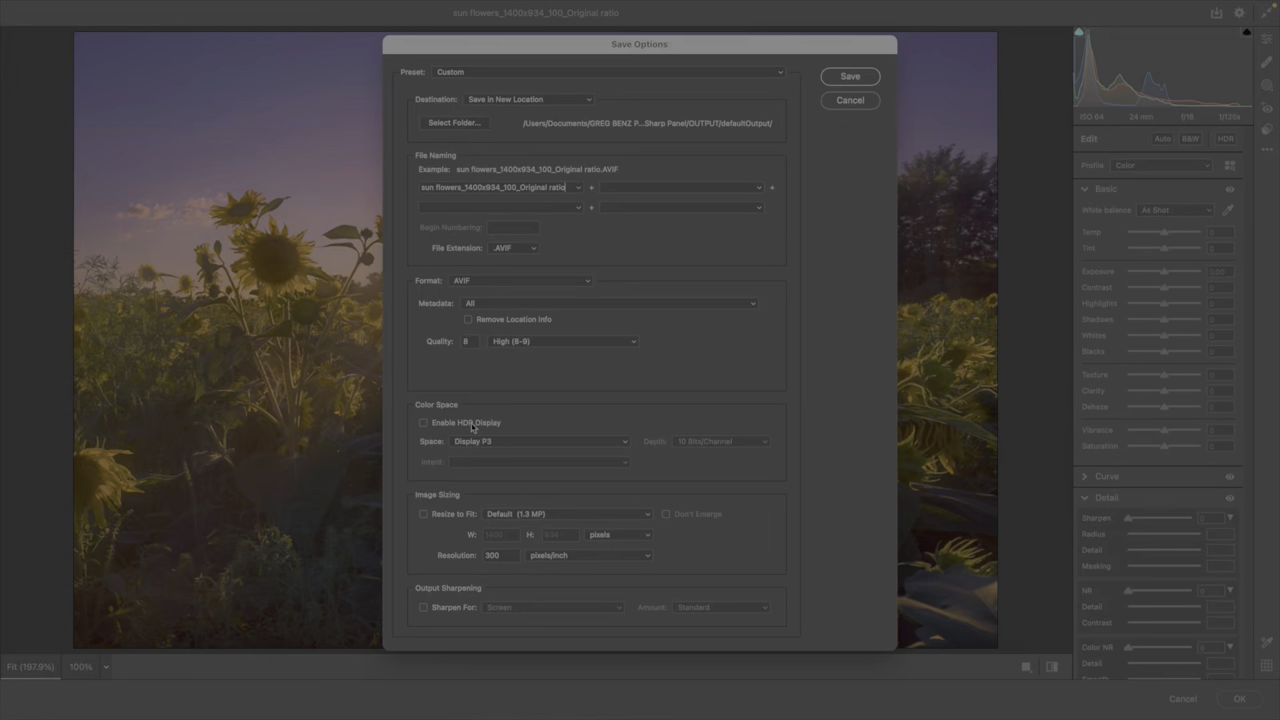
left_click(538, 442)
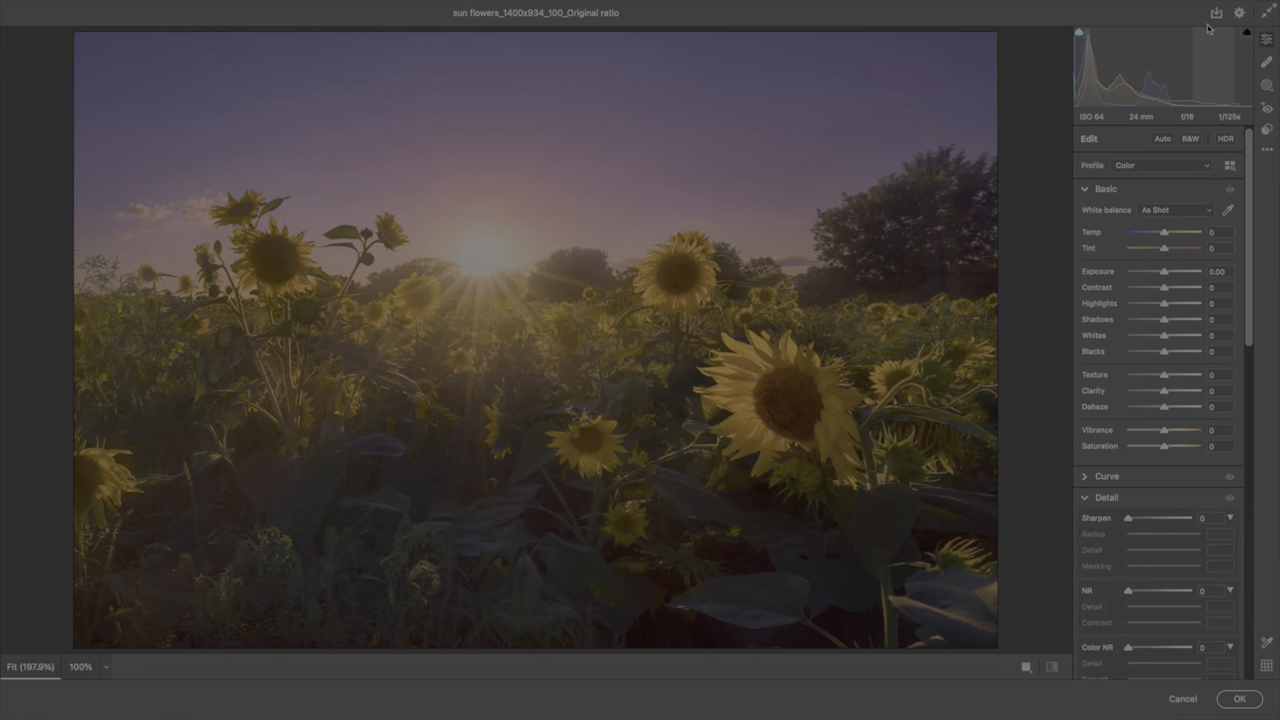
Bring up Camera Raw's Save Options again for another AVIF export
left_click(1212, 12)
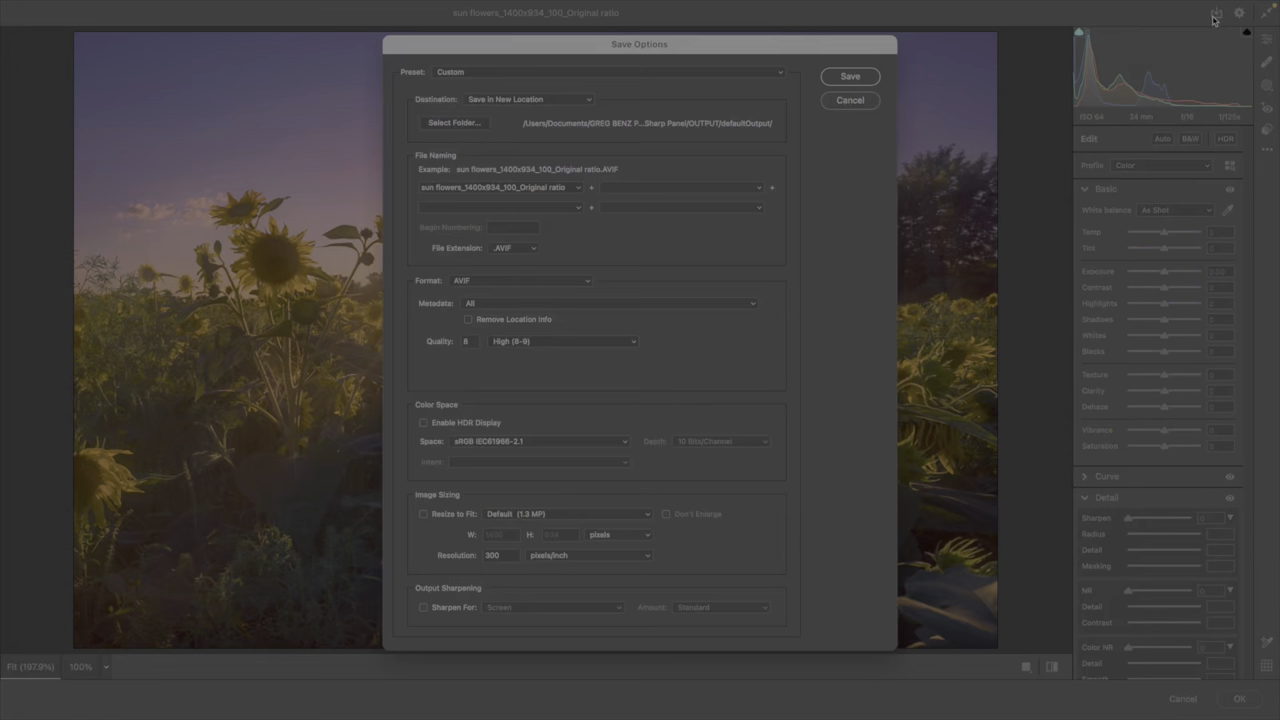
left_click(524, 280)
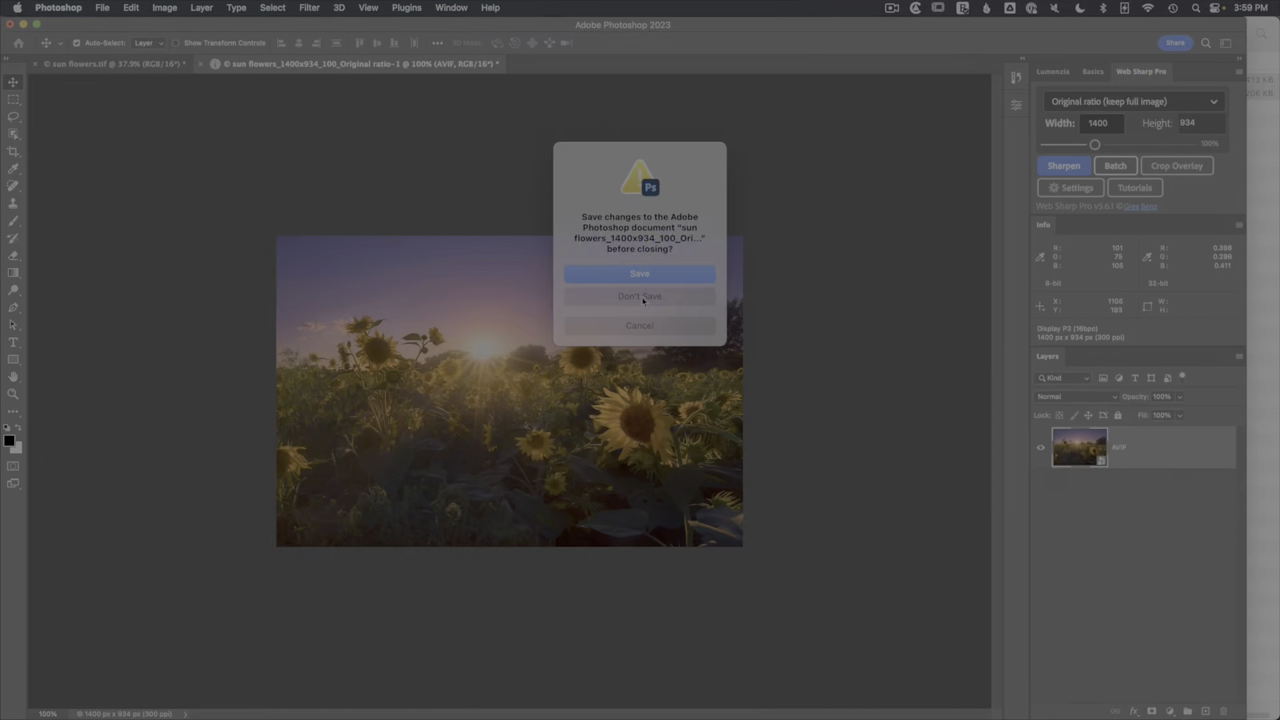
Close the resized copy without saving and reopen the Web Sharp Pro settings
left_click(640, 296)
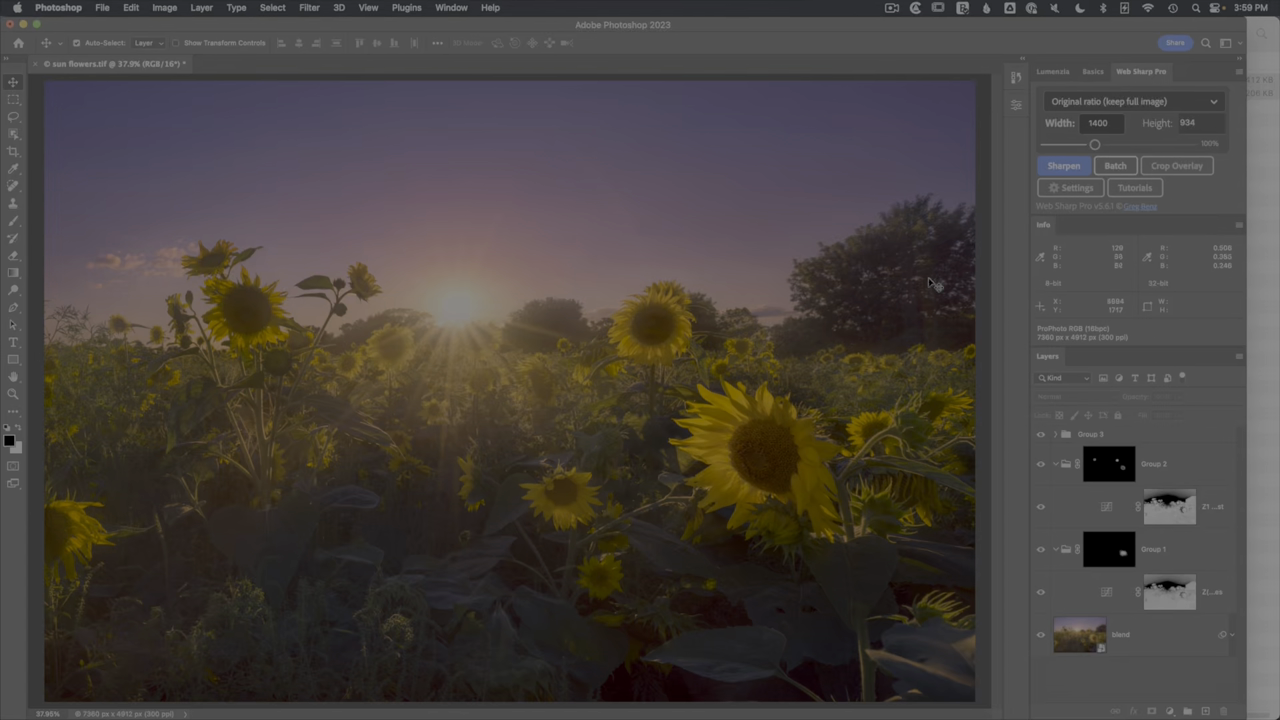
left_click(1068, 188)
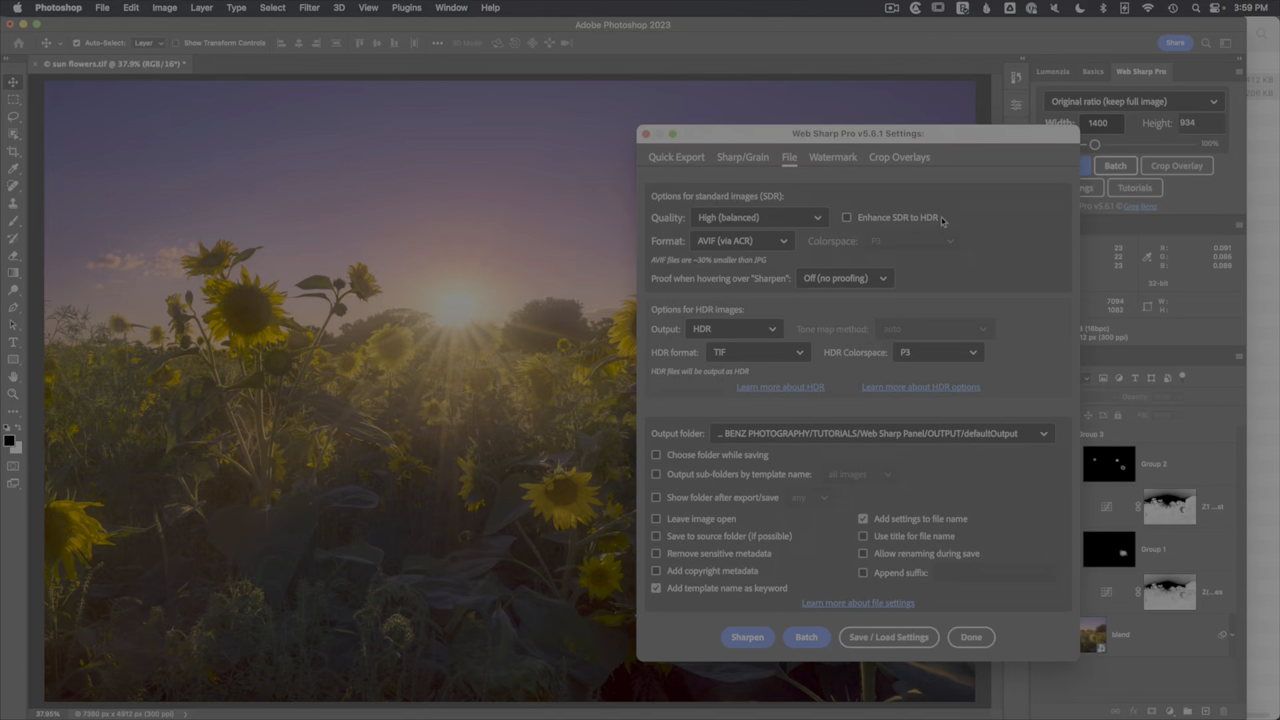
Enable Enhance SDR to HDR with AVIF (via ACR) as the HDR format, then start the sharpen export
left_click(848, 216)
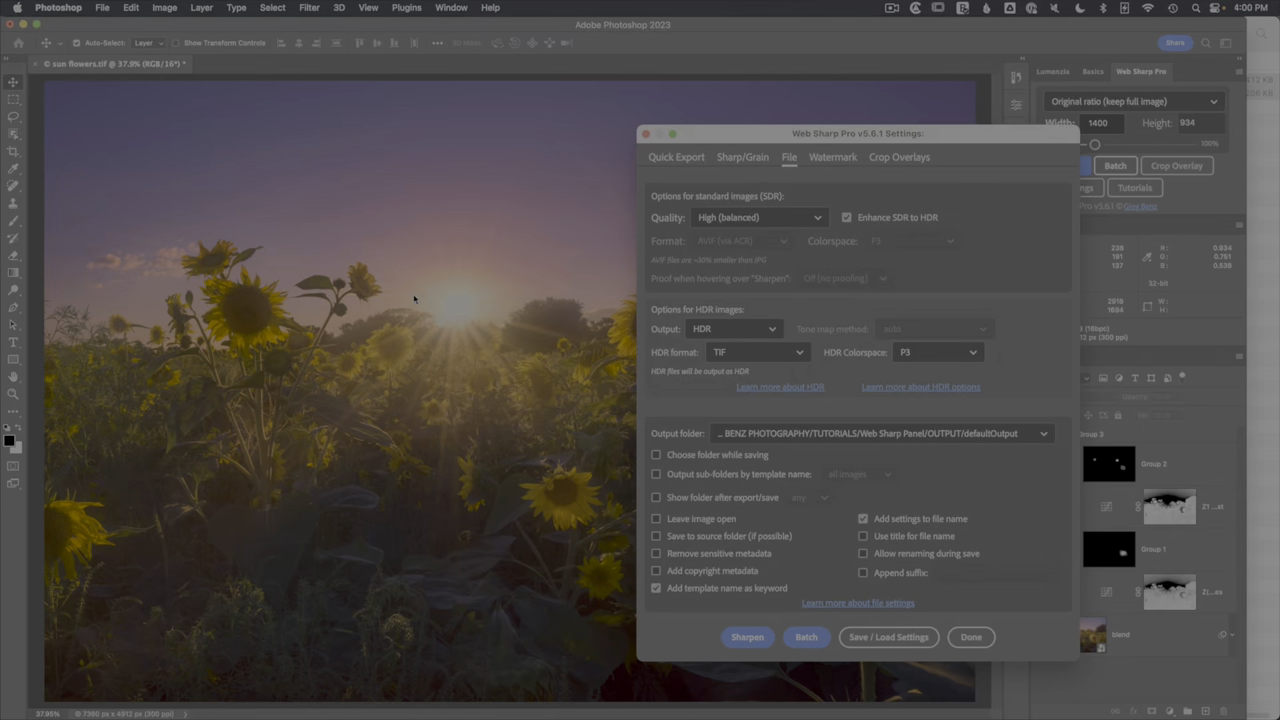
left_click(756, 352)
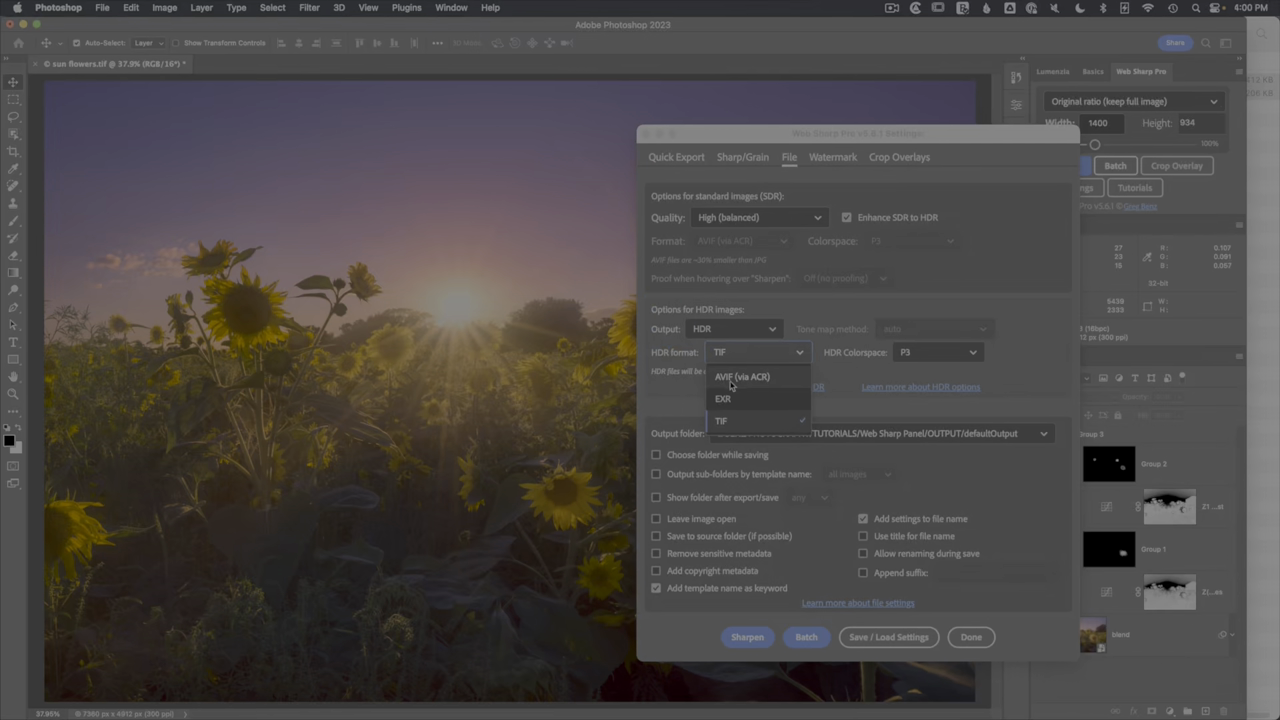
left_click(732, 376)
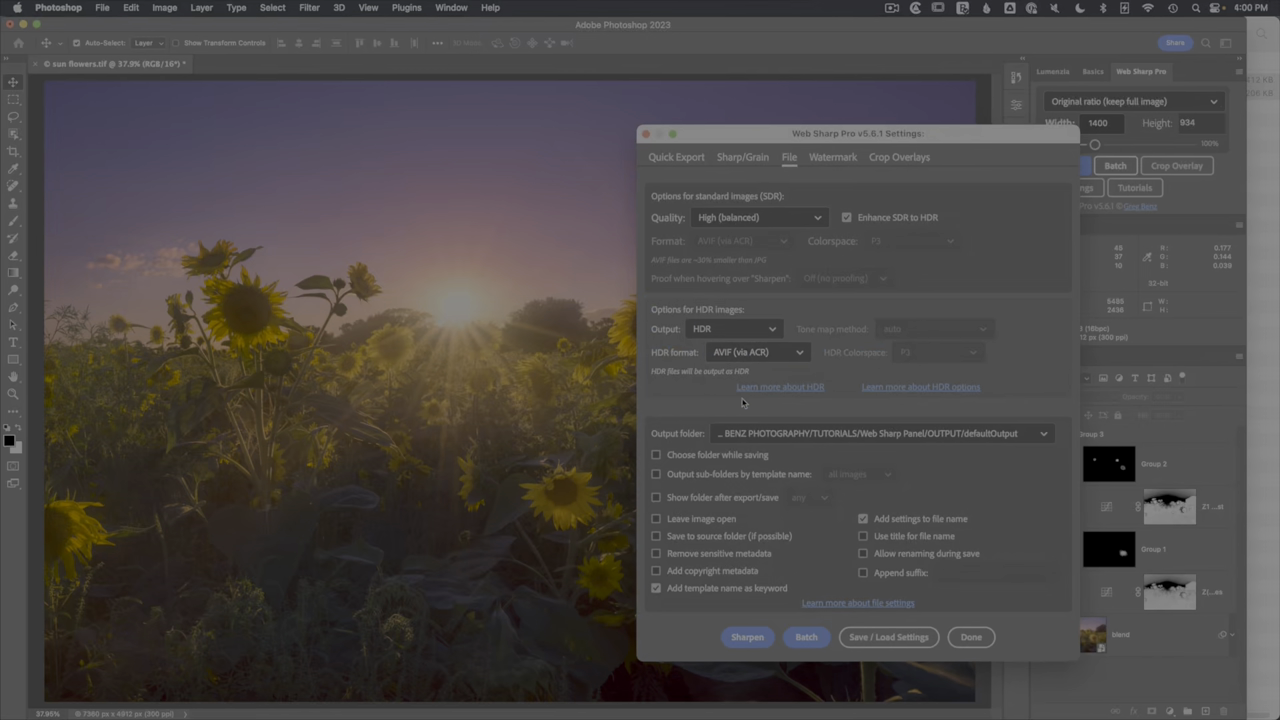
left_click(748, 636)
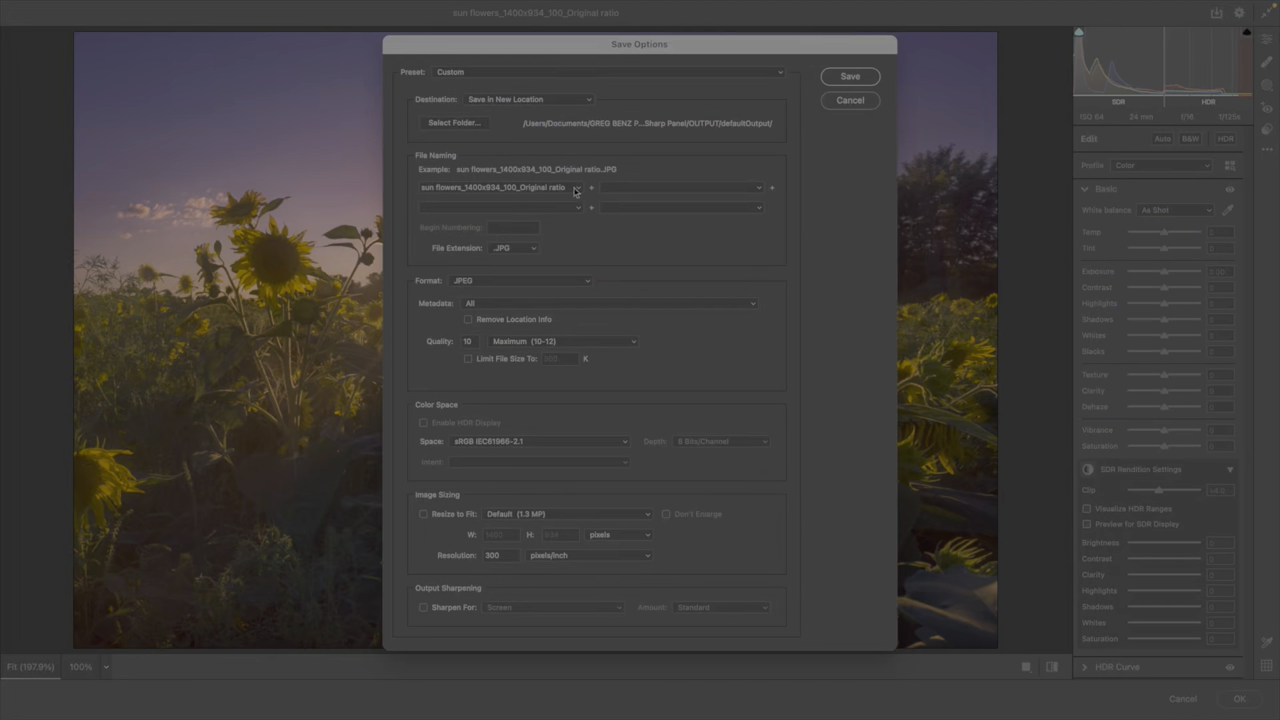
mouse_move(552, 284)
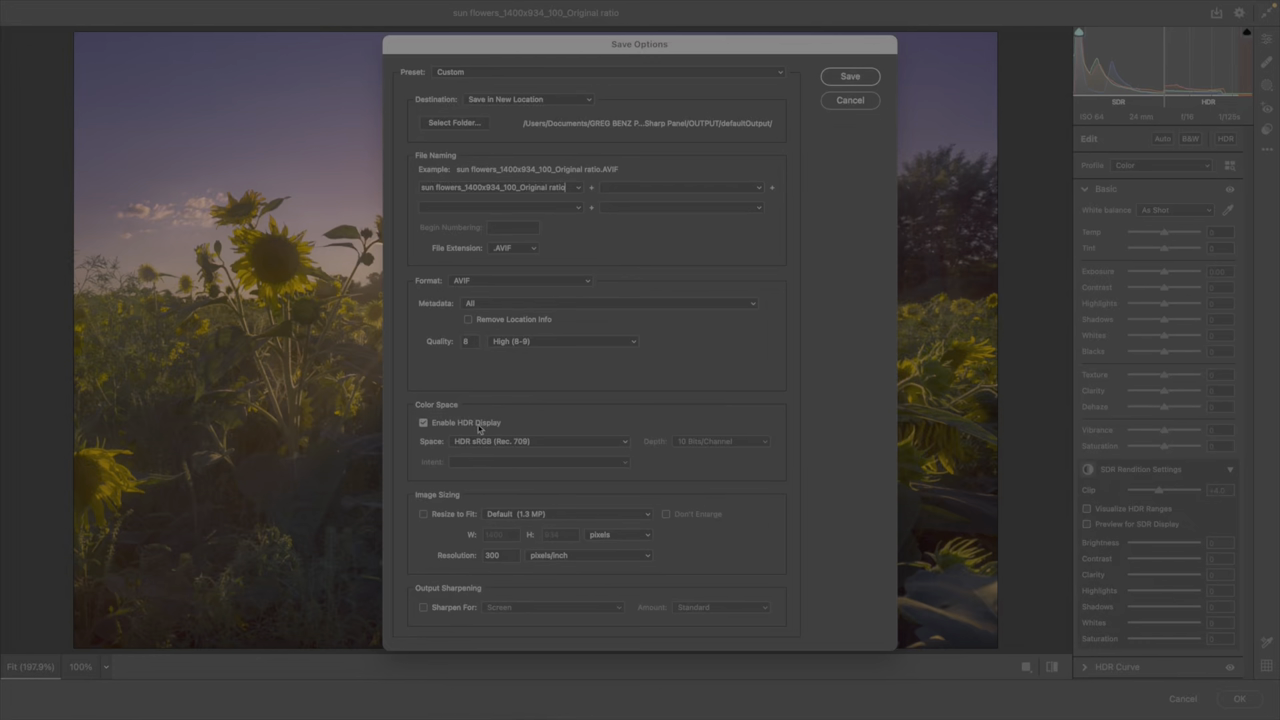
Save the AVIF with Enable HDR Display ticked in the HDR sRGB color space
left_click(538, 442)
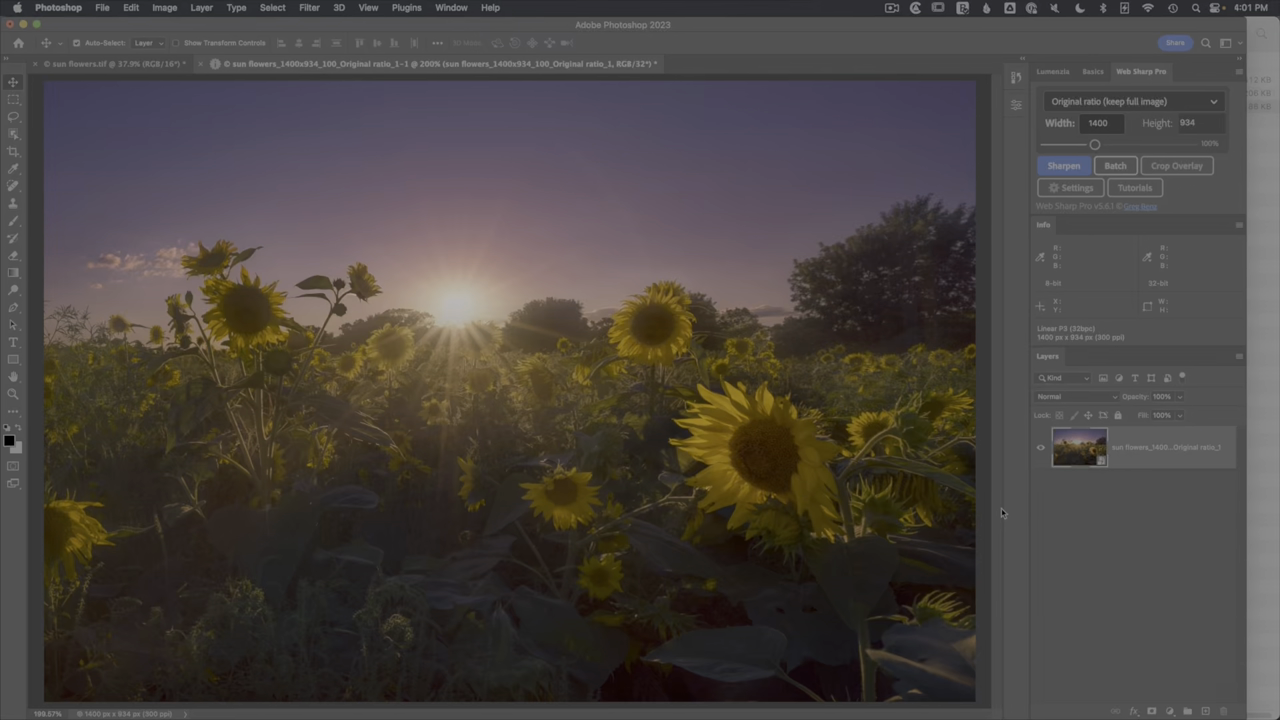
mouse_move(500, 304)
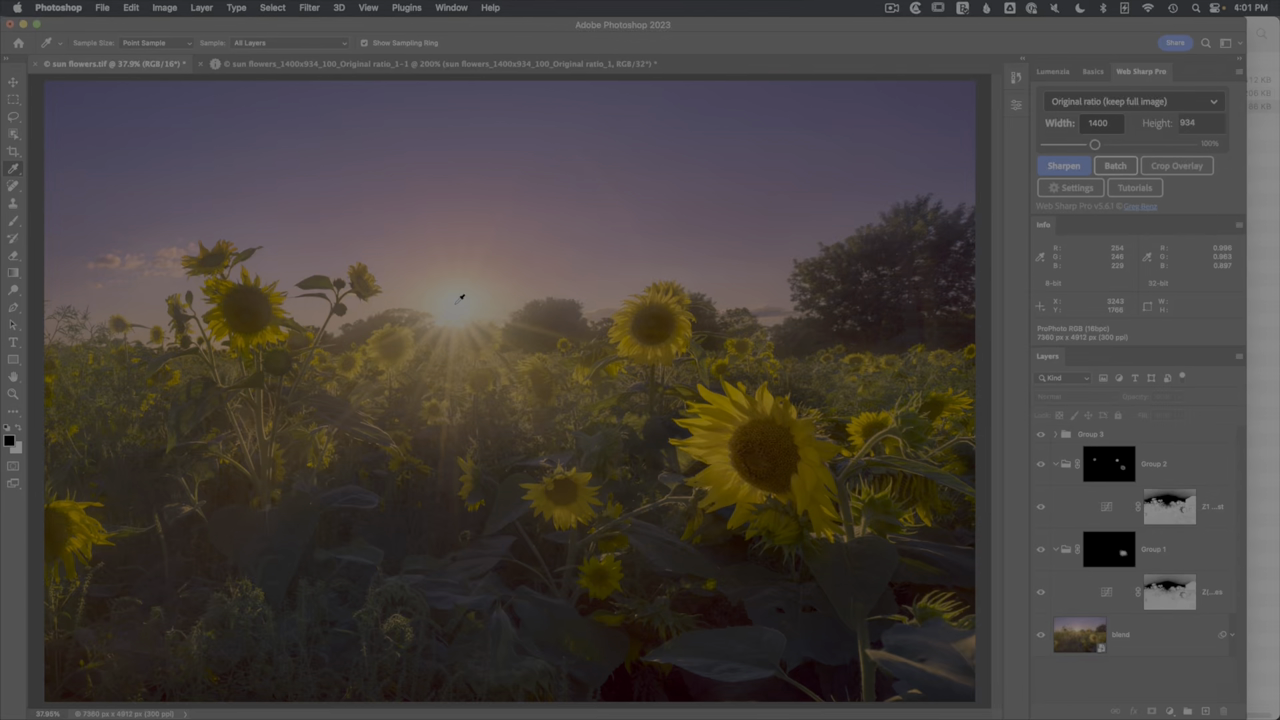
mouse_move(476, 308)
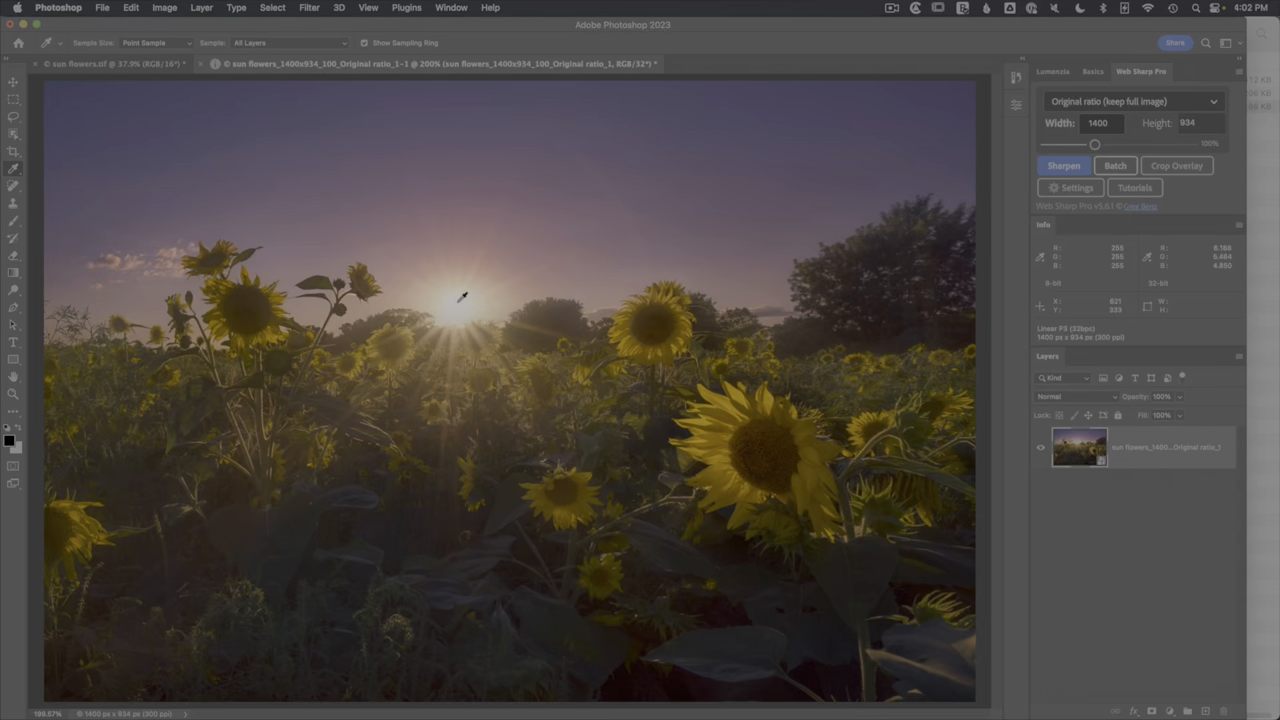
mouse_move(460, 292)
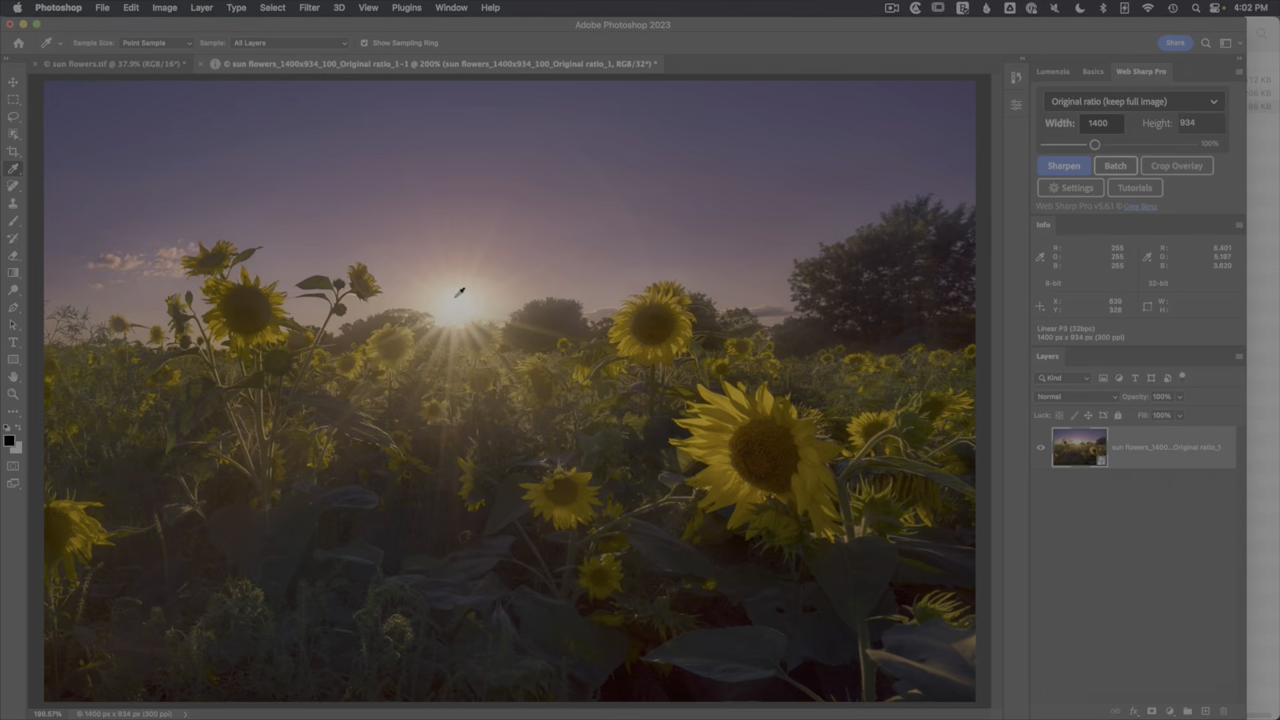
mouse_move(508, 288)
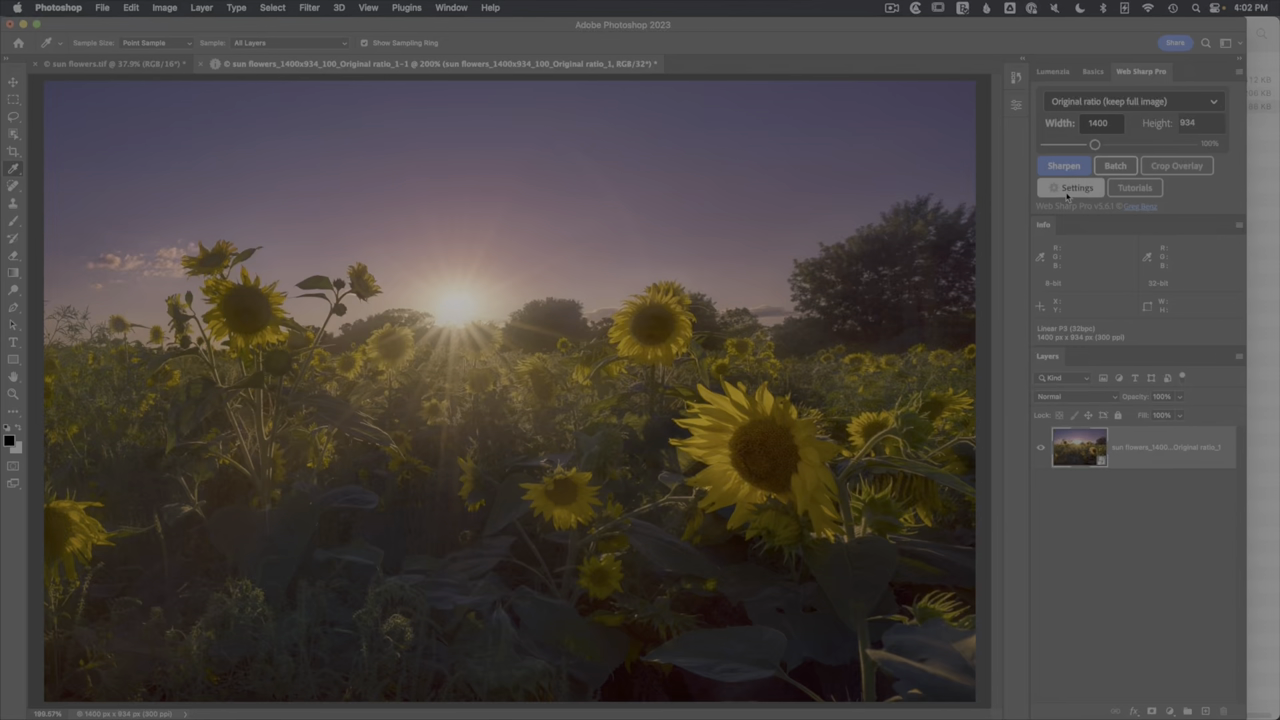
Review the HDR format choices, keep AVIF (via ACR), and turn Enhance SDR to HDR back on
left_click(1072, 188)
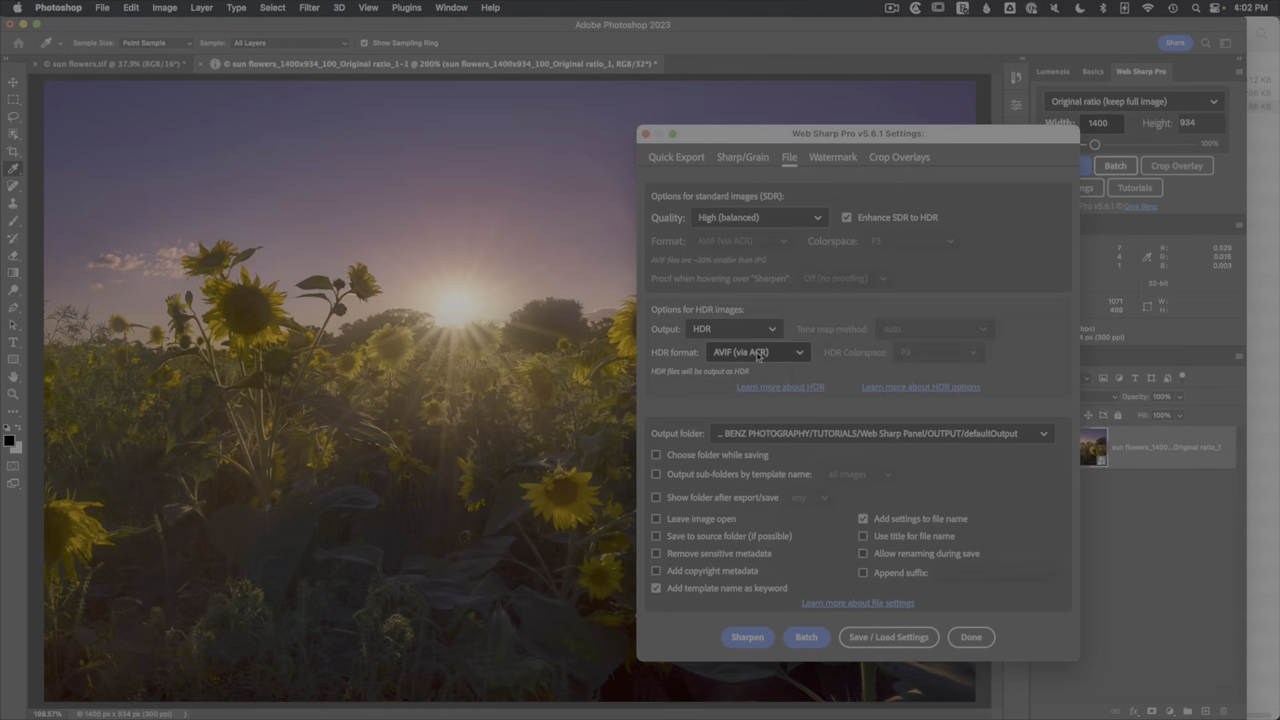
left_click(756, 352)
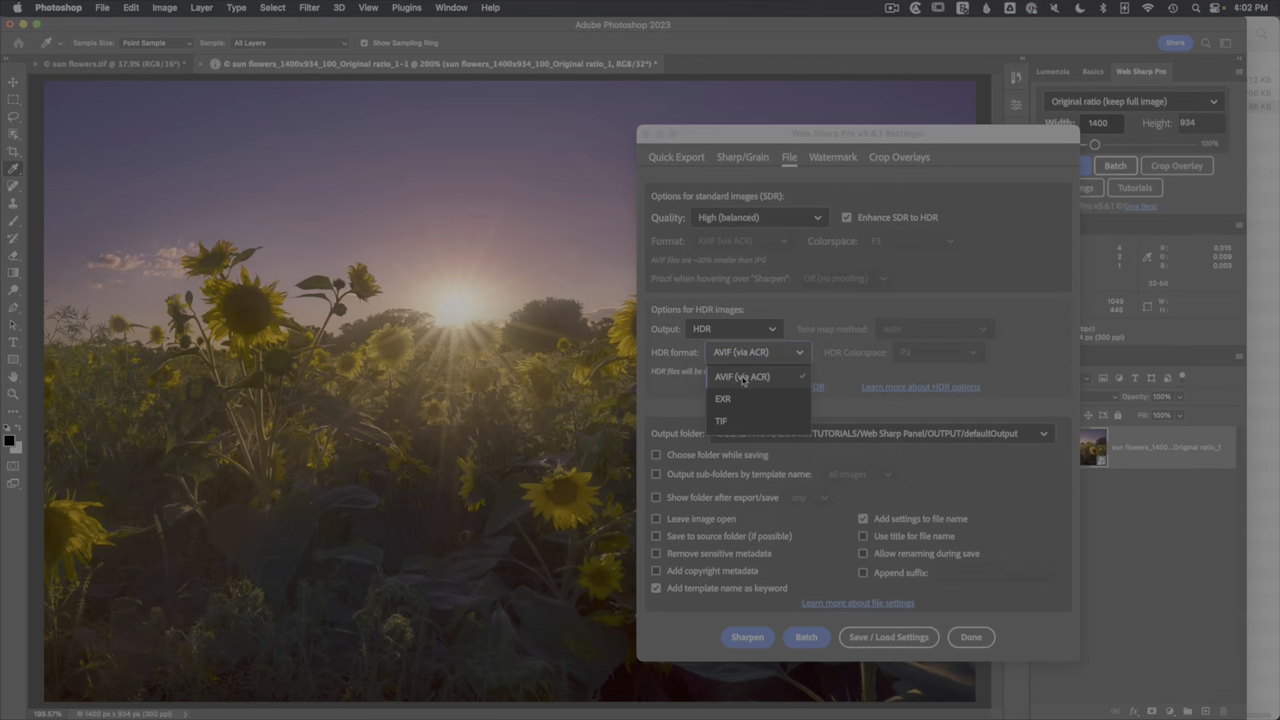
left_click(752, 376)
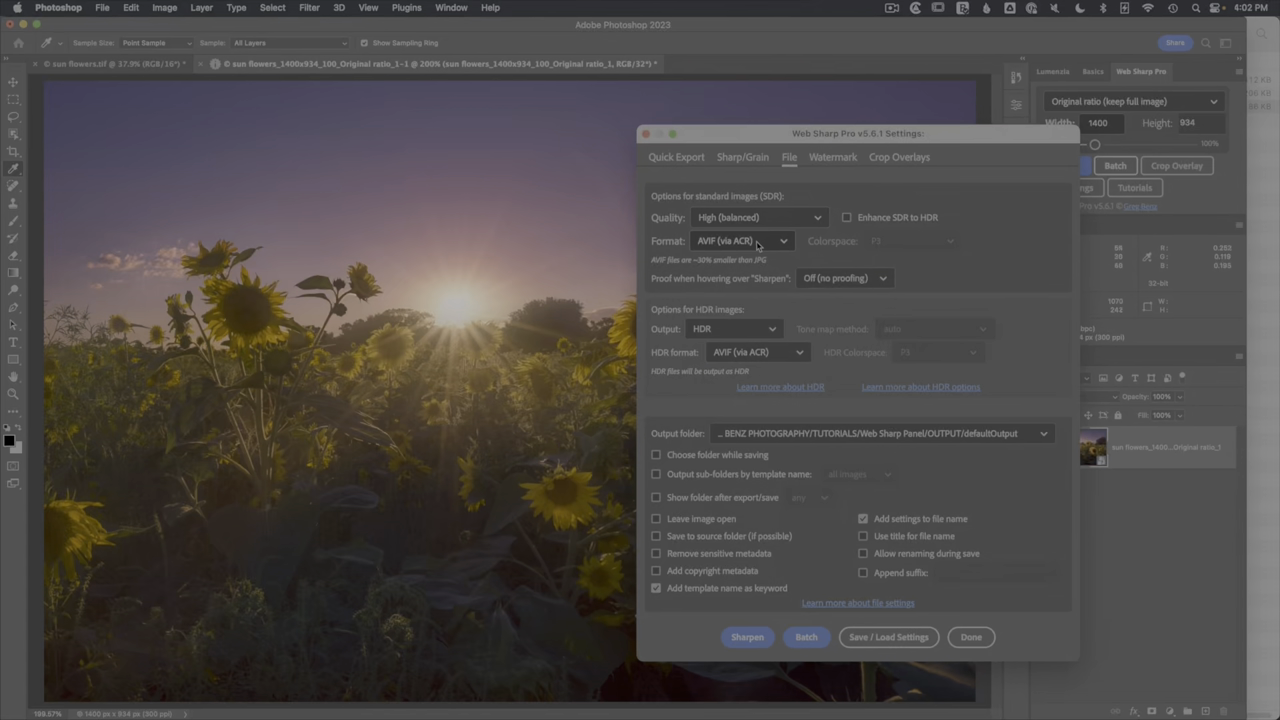
left_click(848, 216)
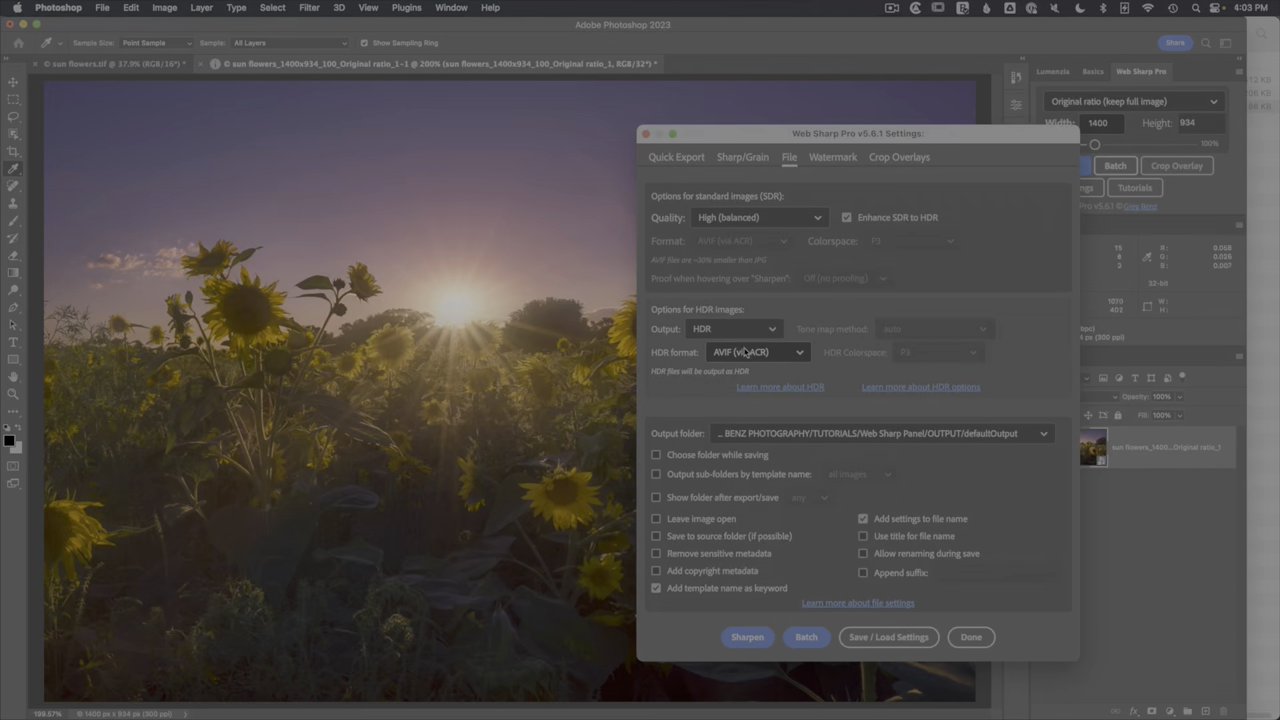